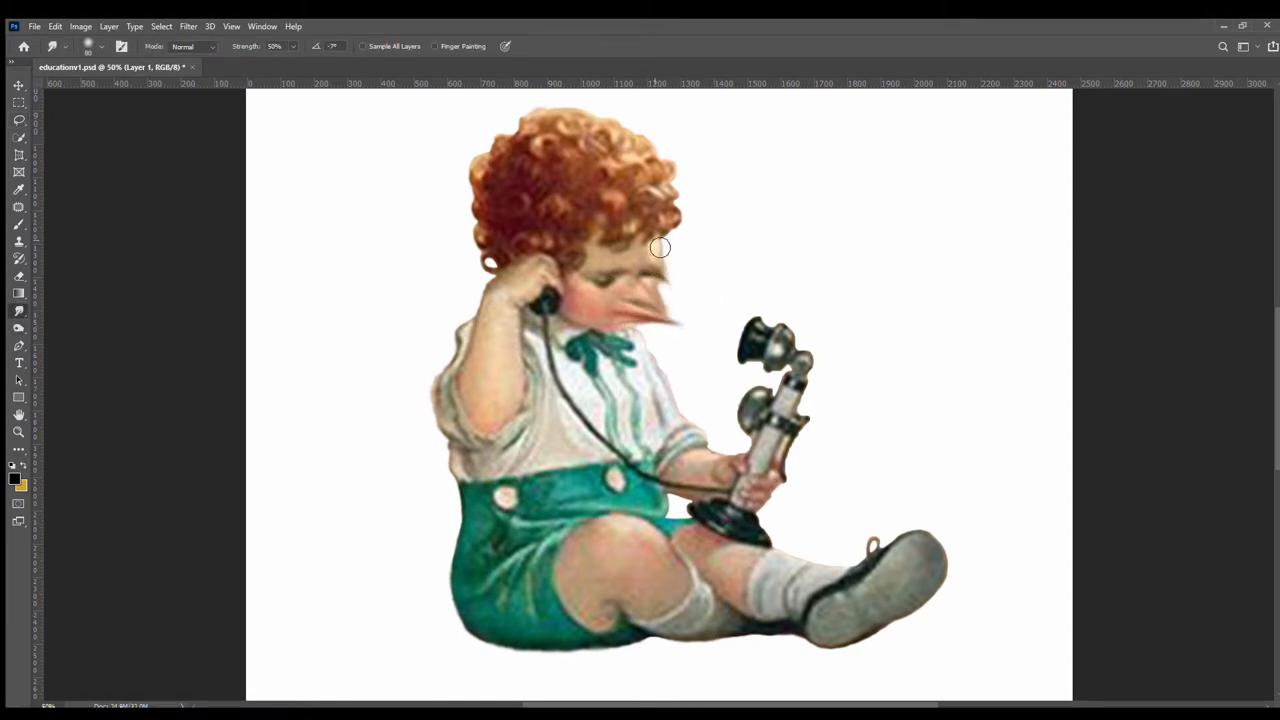
Smudge the boy's face into a long beak-like point toward the telephone, smoothing cheek and jaw.
left_click_drag(660, 247, 702, 303)
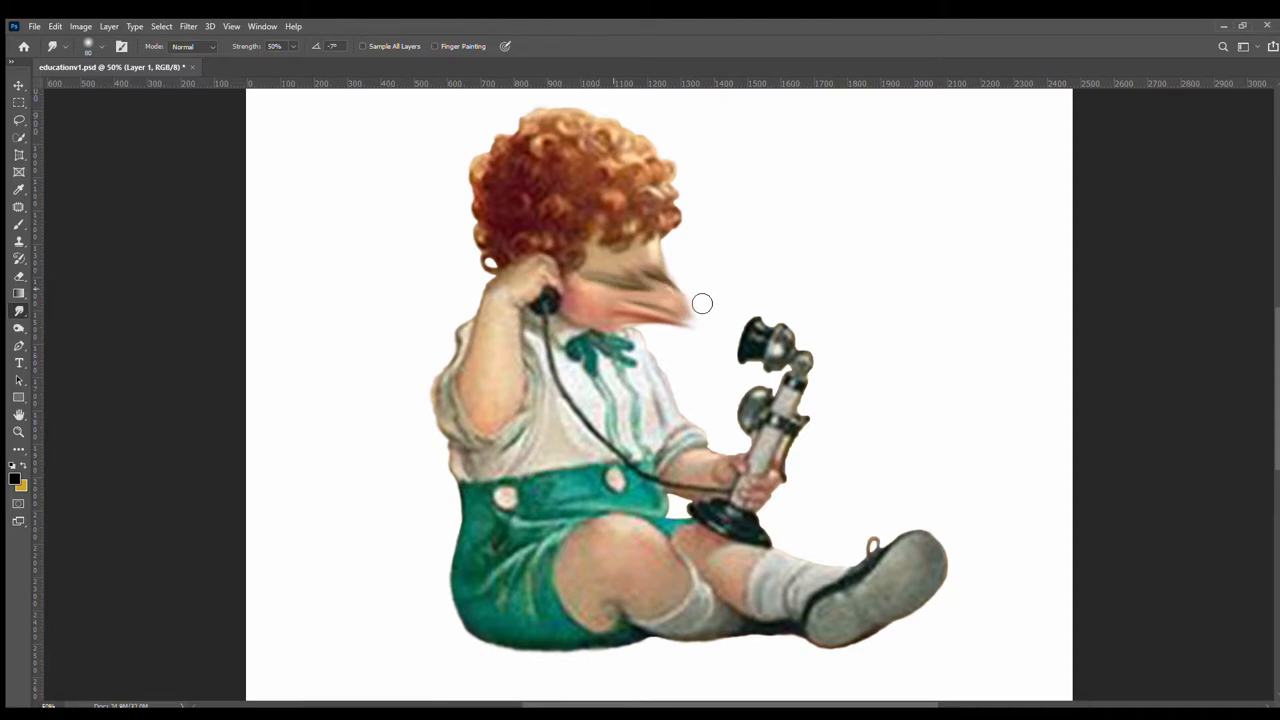
left_click_drag(702, 303, 665, 258)
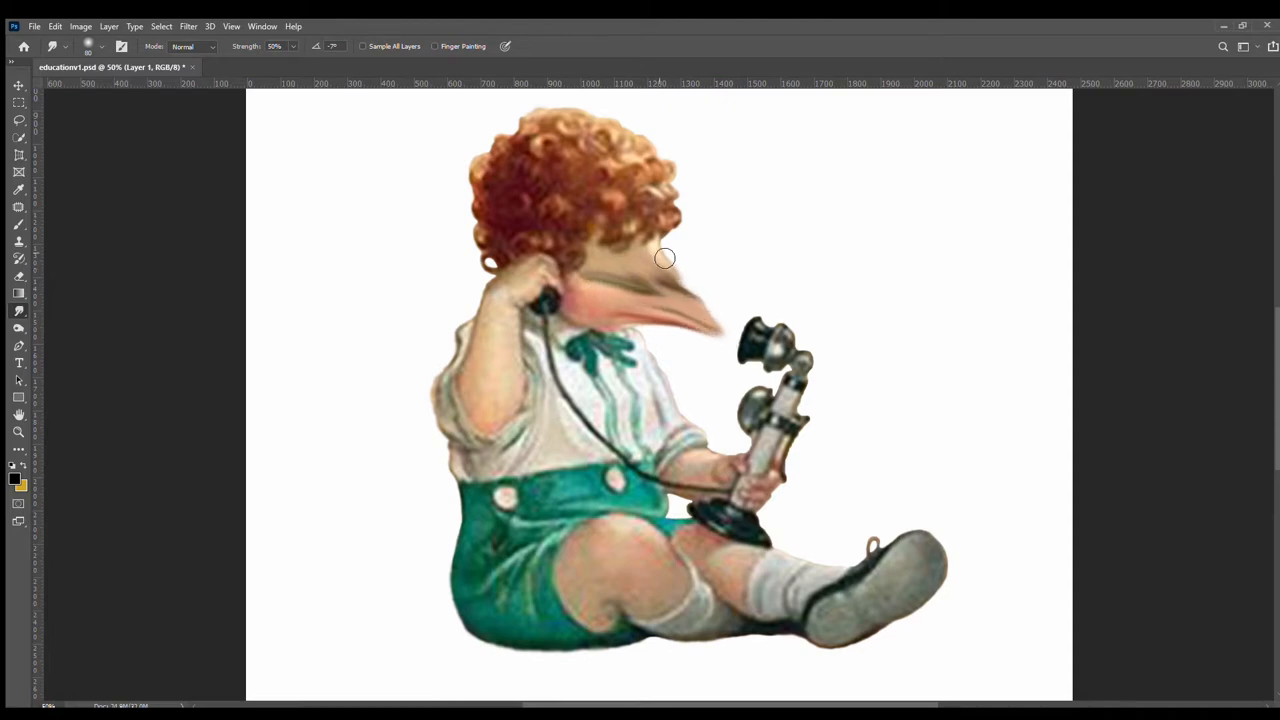
left_click_drag(665, 258, 627, 291)
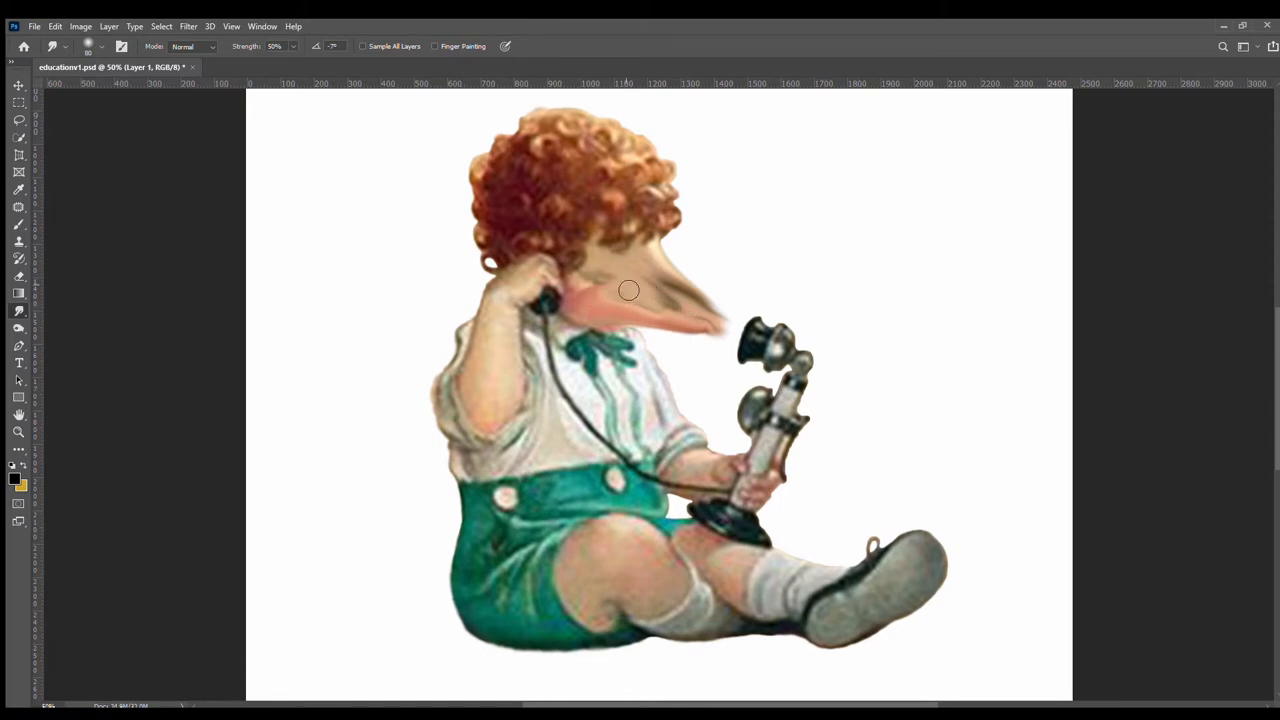
left_click_drag(628, 290, 632, 312)
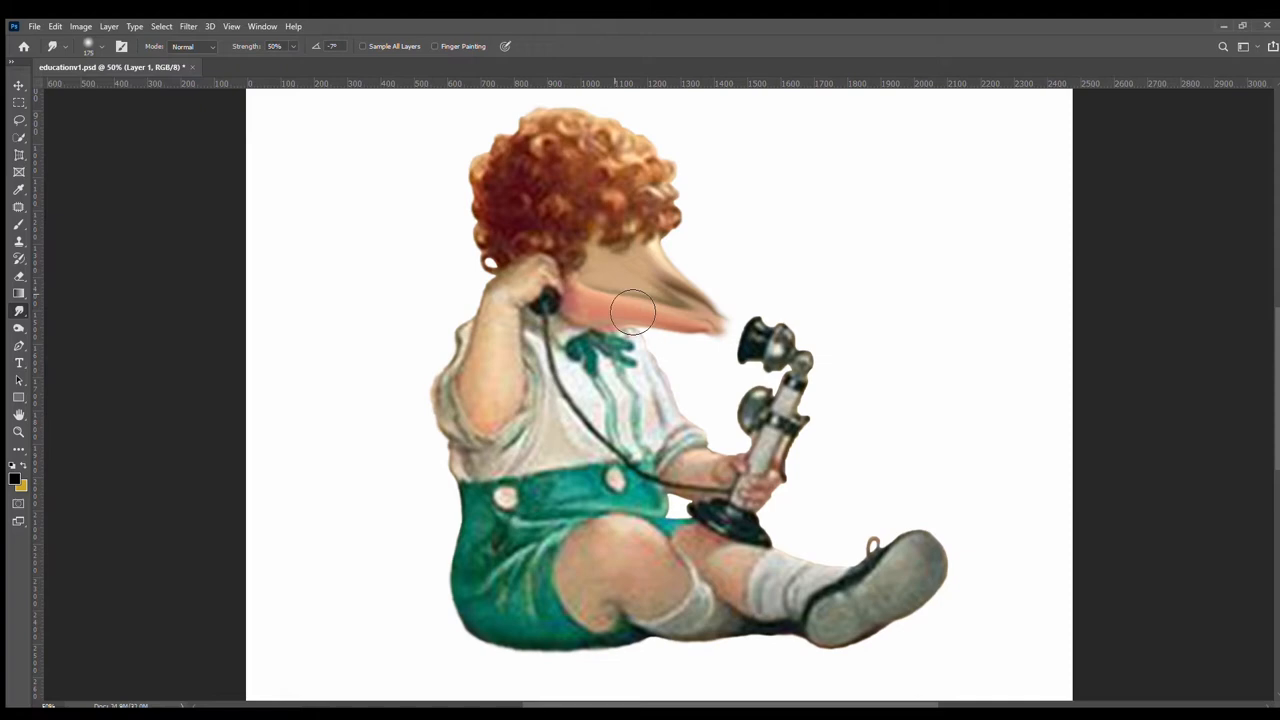
left_click_drag(635, 310, 673, 370)
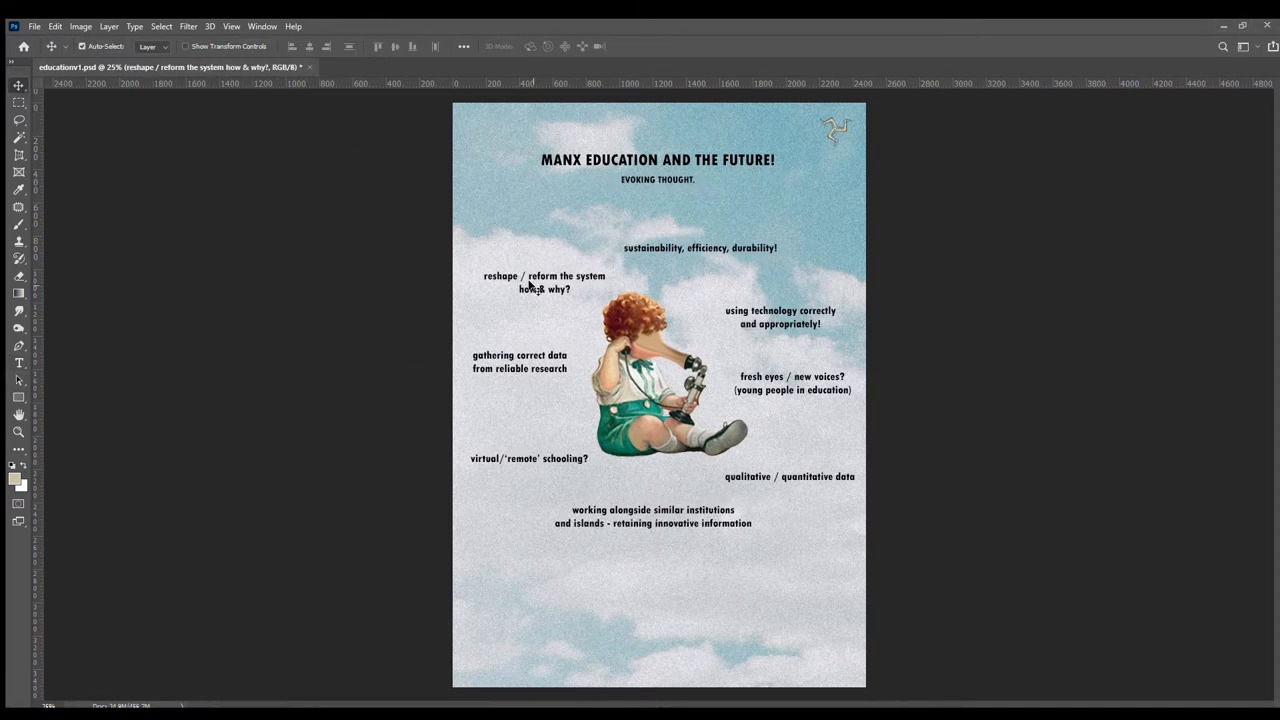
Edit the 'reshape / reform' phrase, keeping it in Tw Cen MT Condensed.
left_click(544, 282)
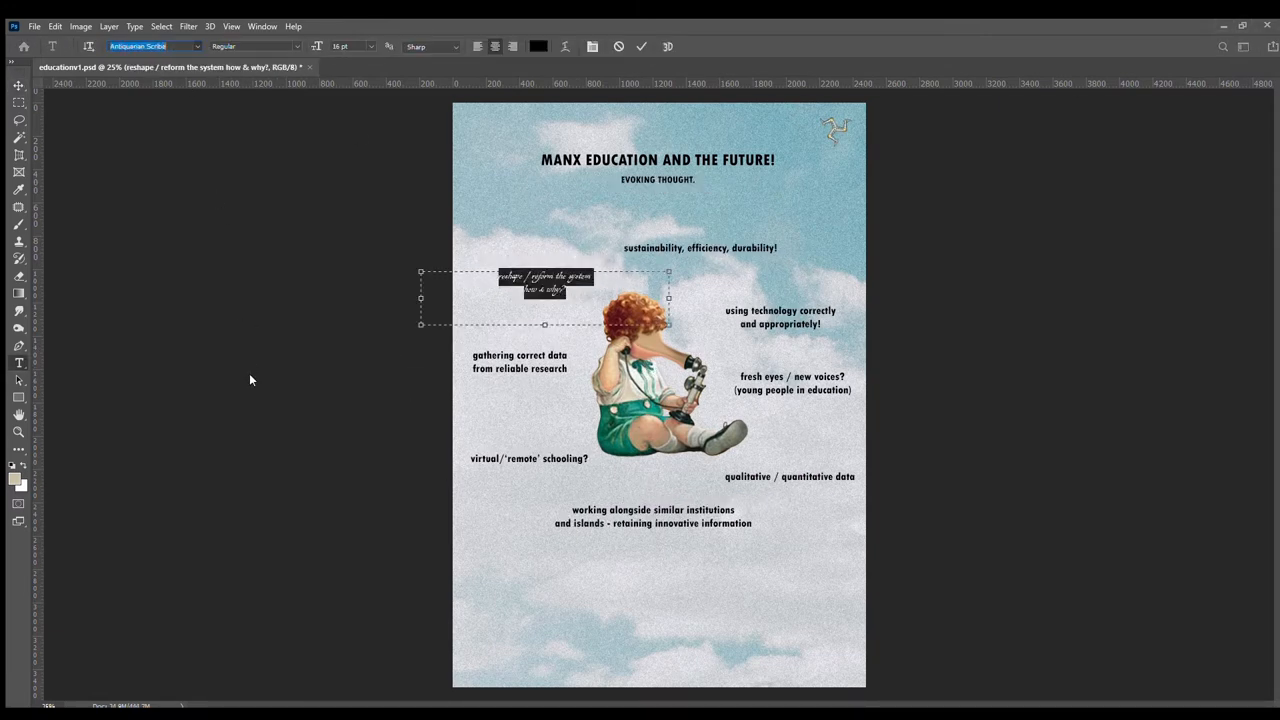
left_click(150, 46)
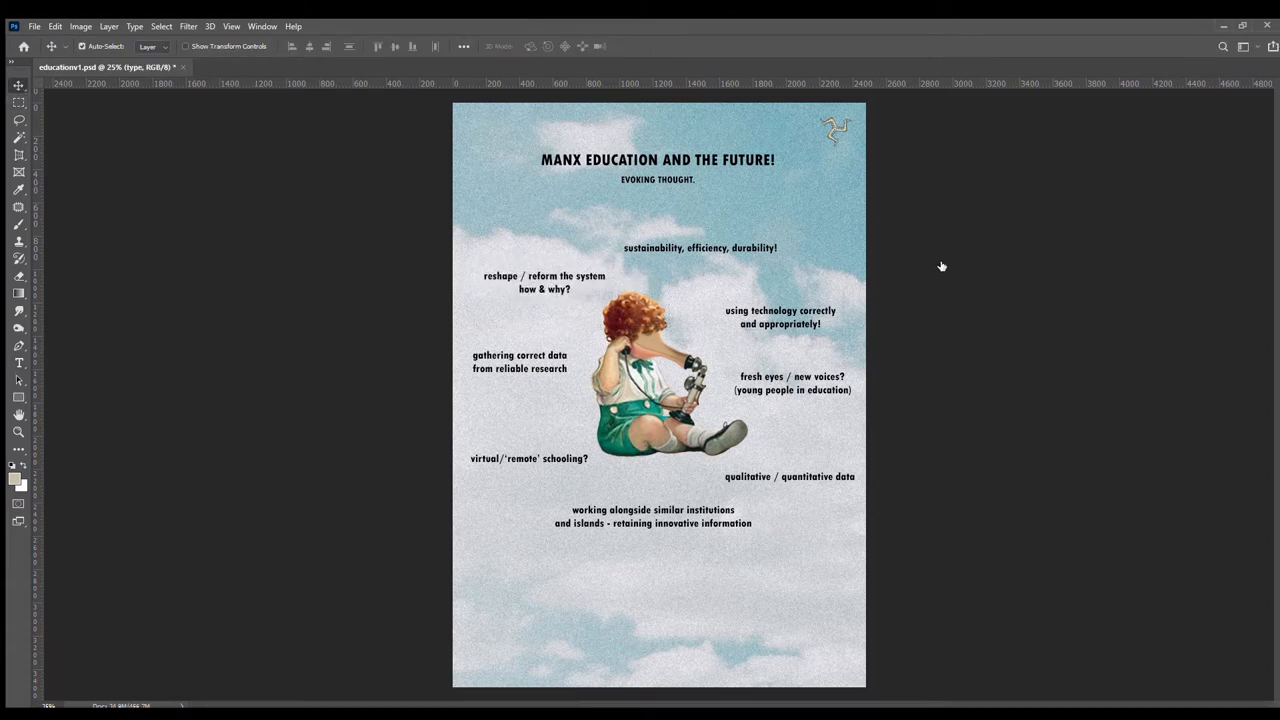
mouse_move(941, 341)
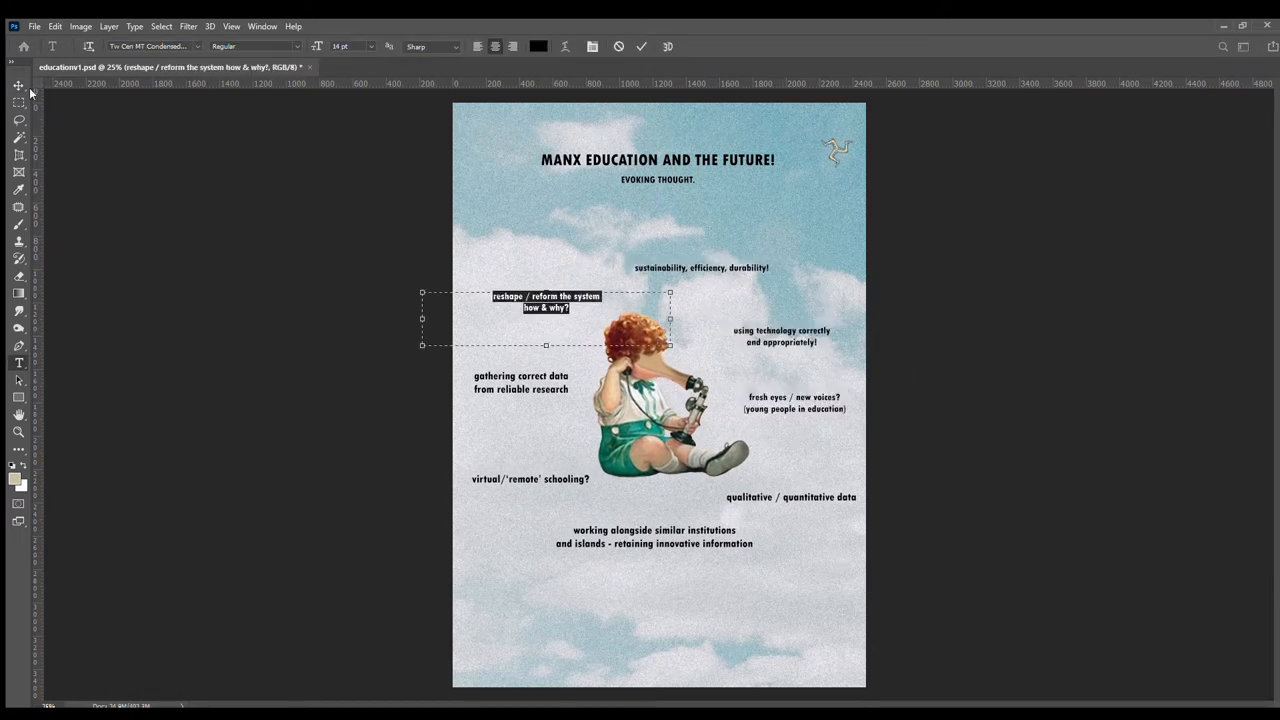
left_click(790, 497)
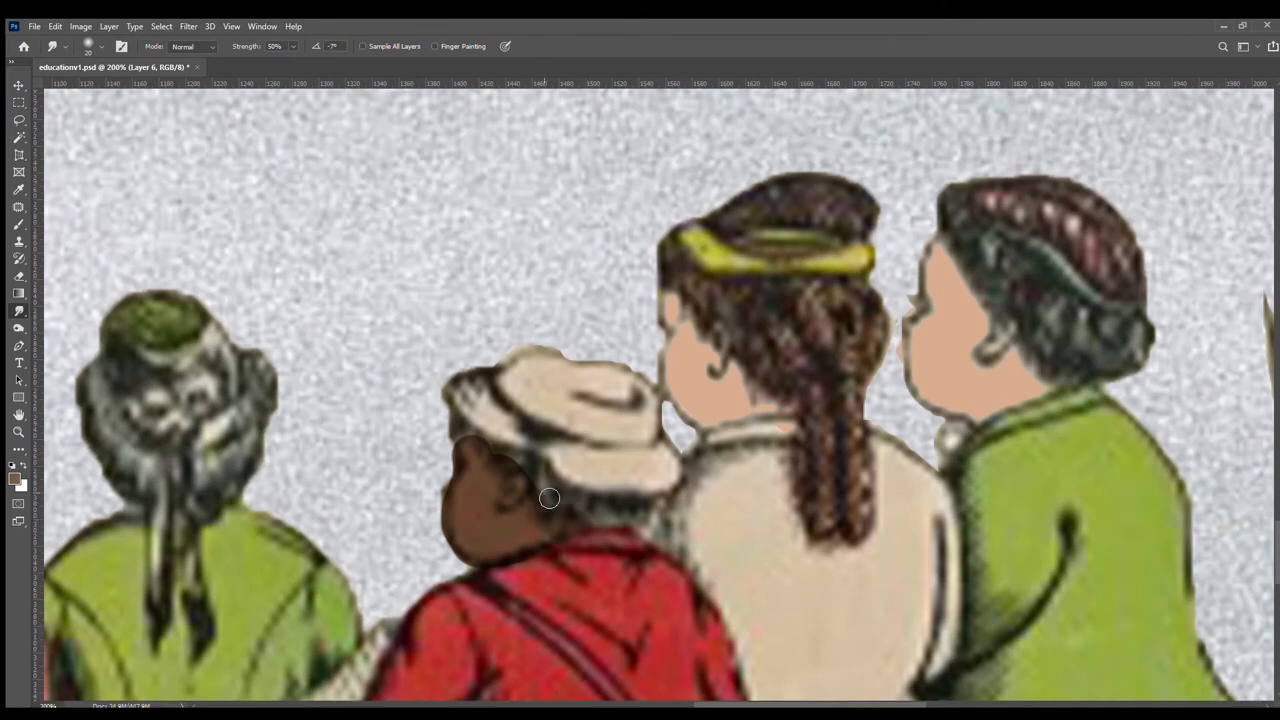
Smudge the hatted child's and capped boy's faces flat, then bring up educationv2.psd.
left_click_drag(549, 498, 445, 531)
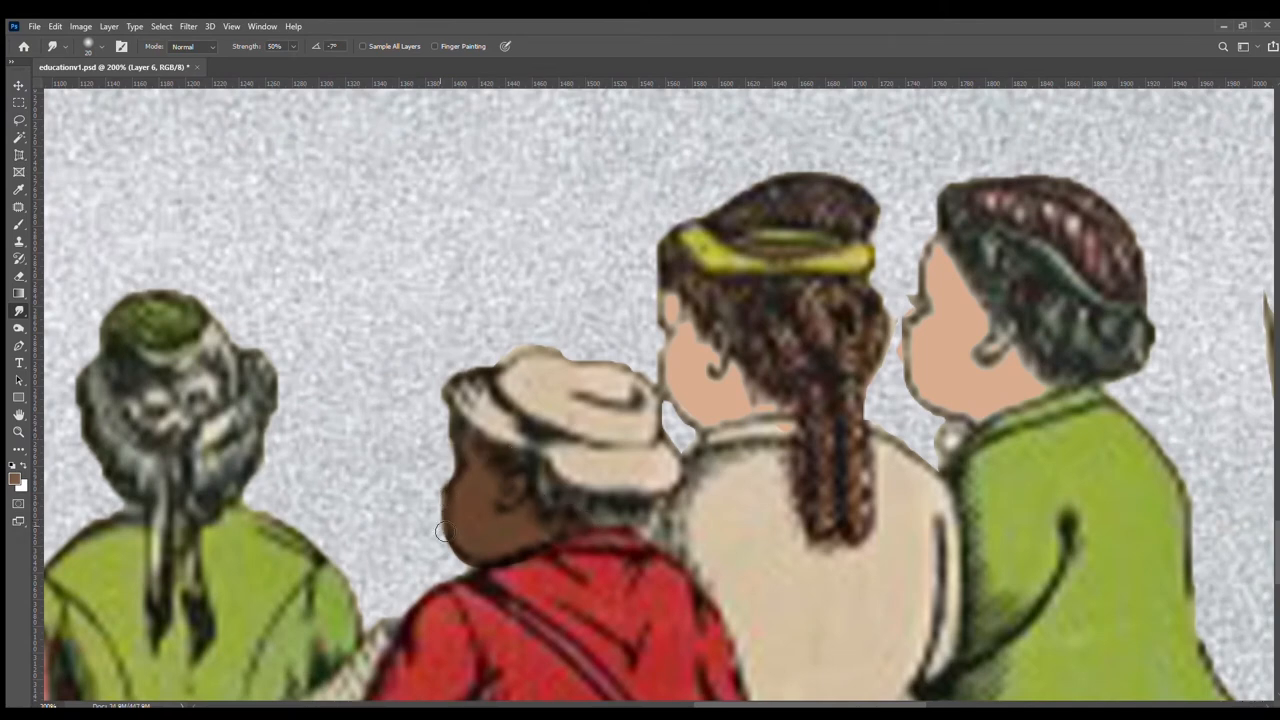
mouse_move(455, 555)
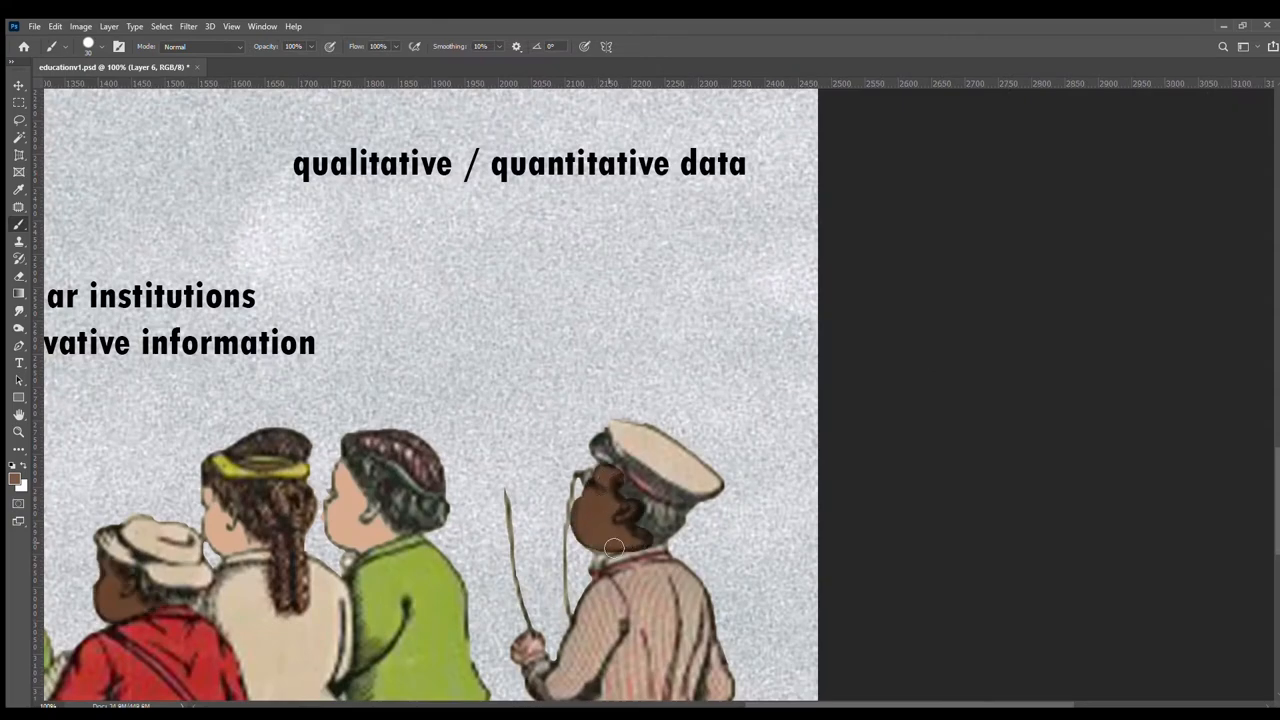
scroll("down", 3)
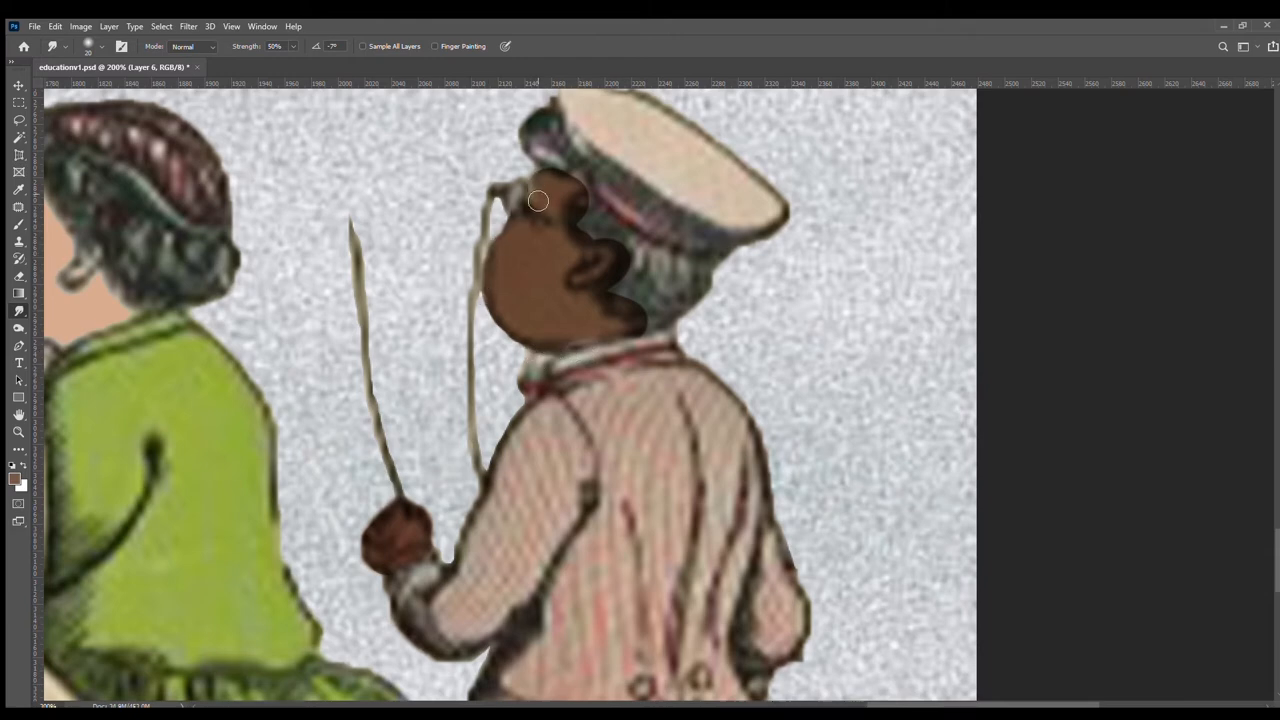
left_click_drag(537, 200, 583, 238)
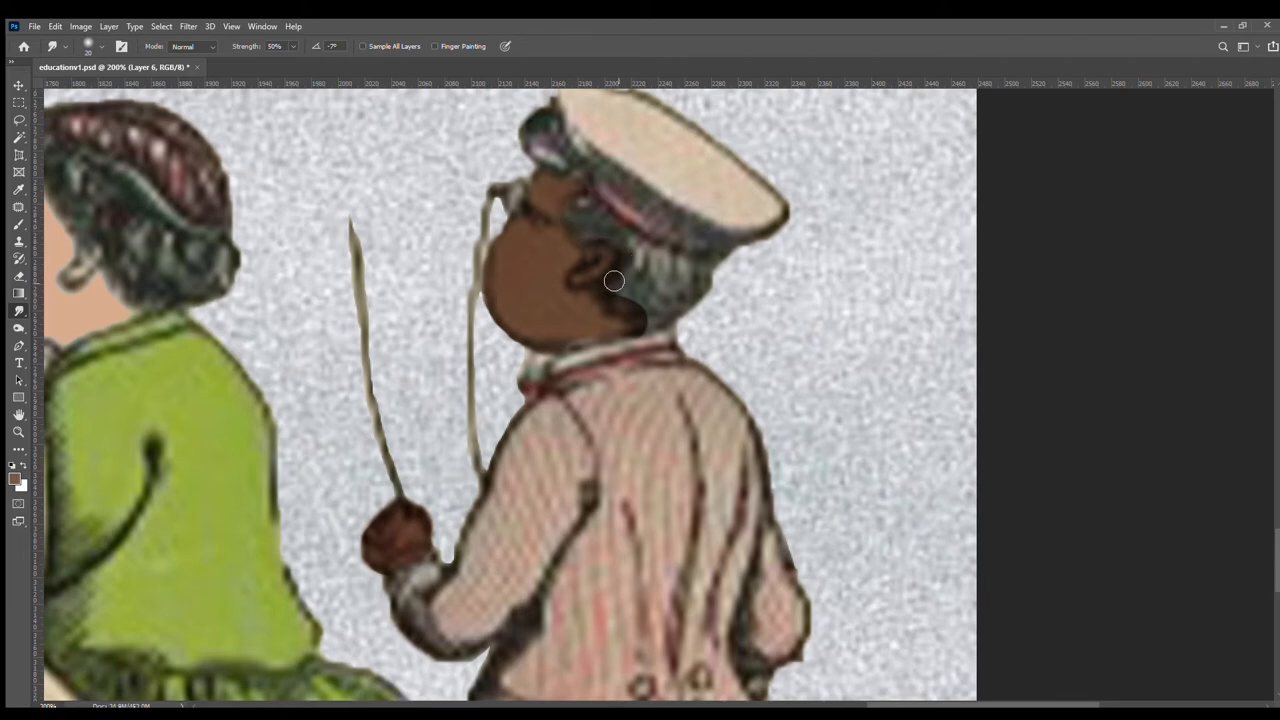
left_click_drag(614, 281, 625, 316)
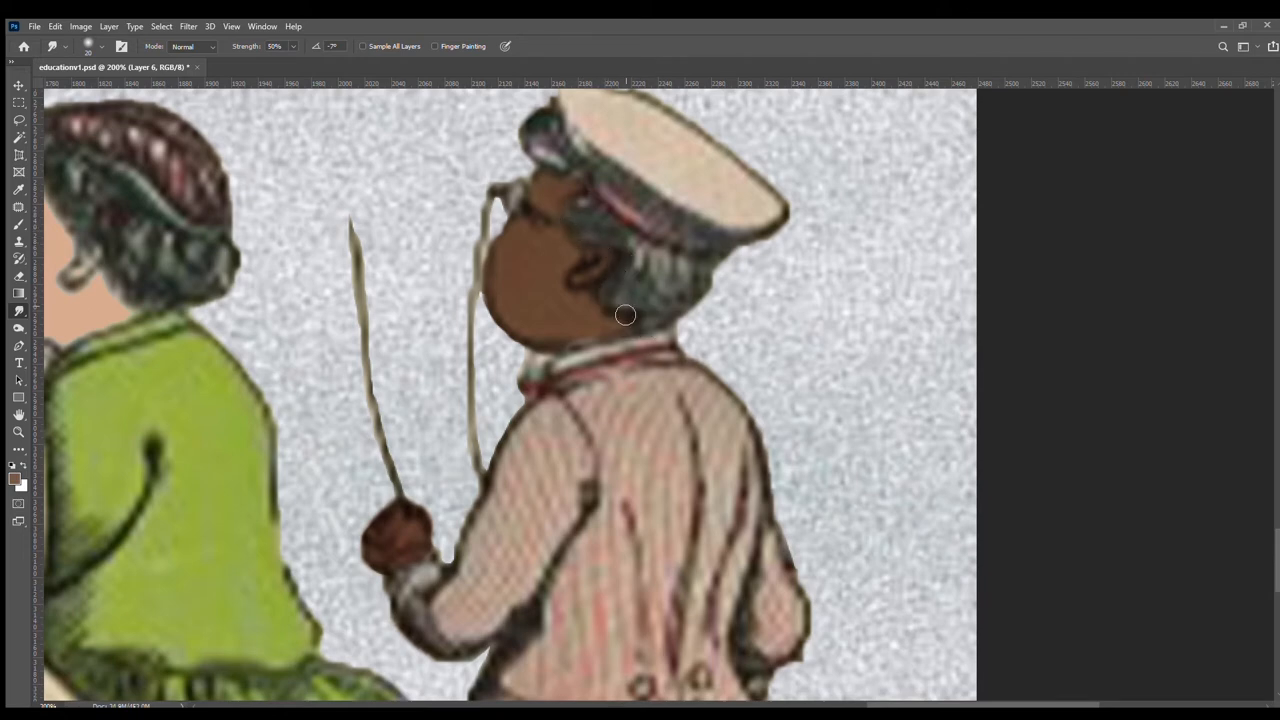
left_click_drag(625, 315, 610, 345)
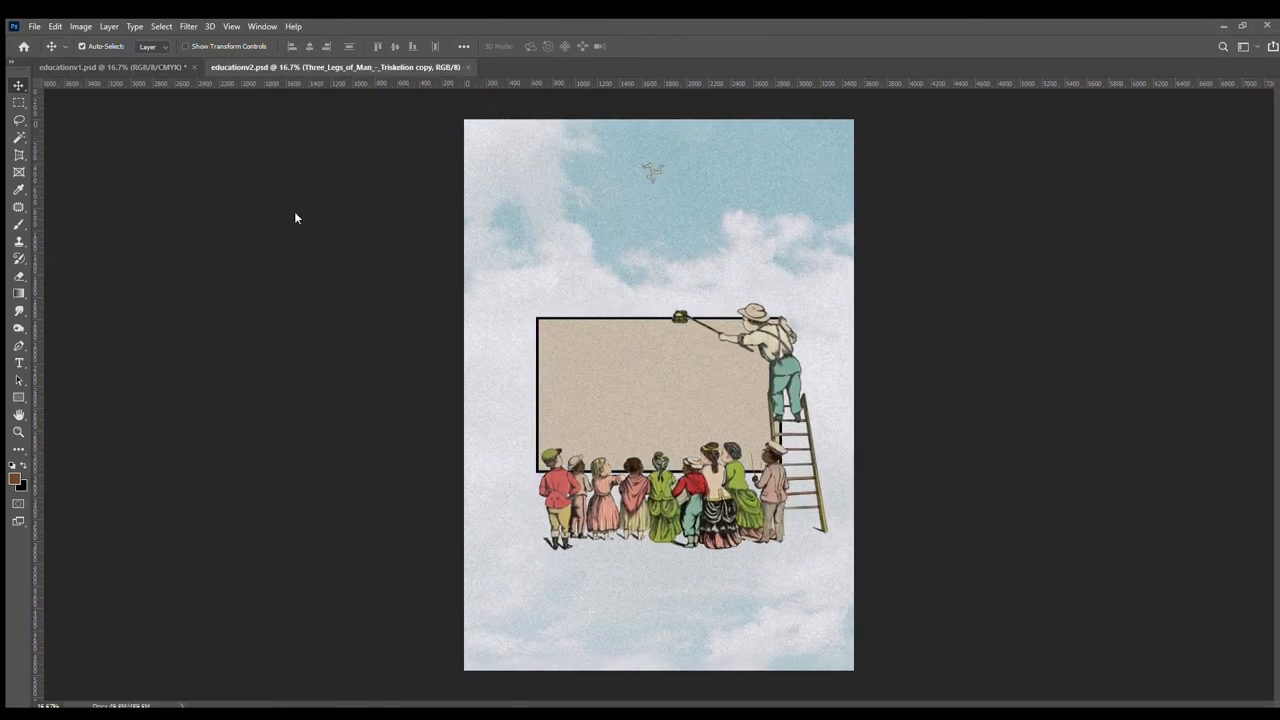
left_click(160, 67)
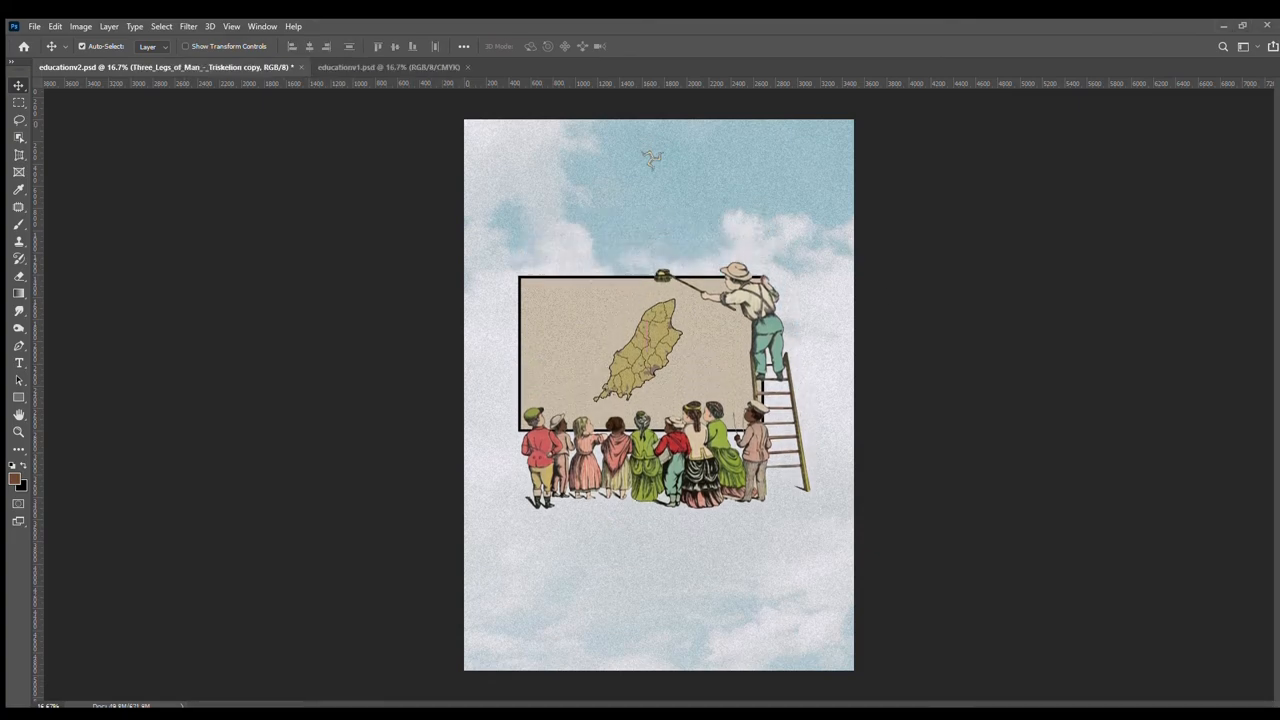